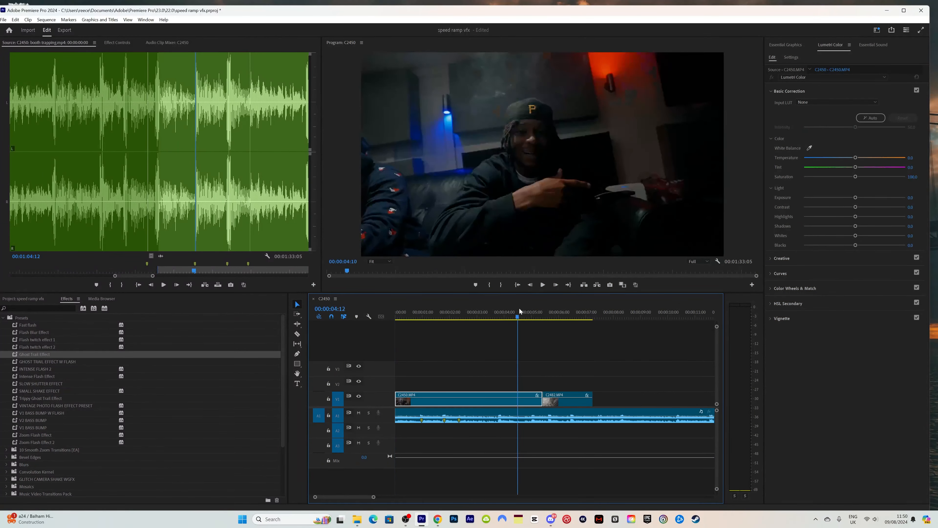
Preview the opening footage and razor the first clip at 00:00:00:19.
click(406, 312)
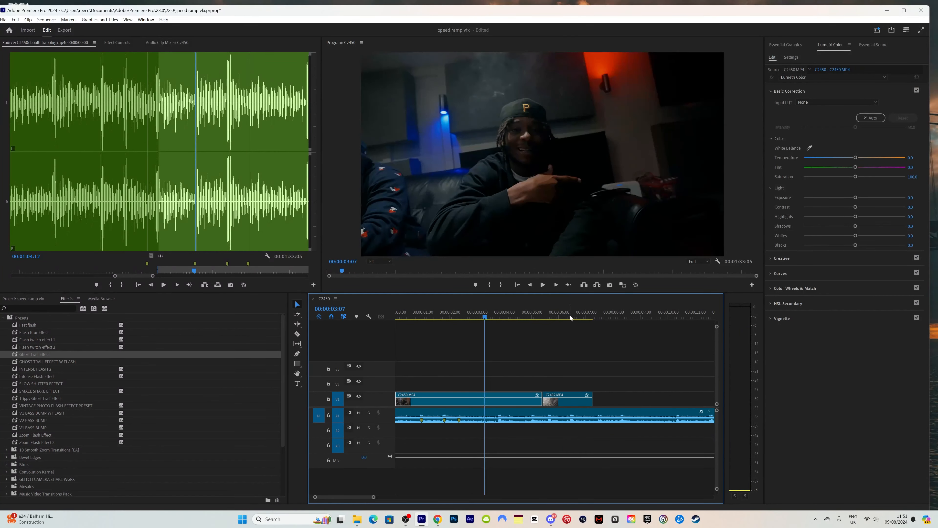
click(565, 317)
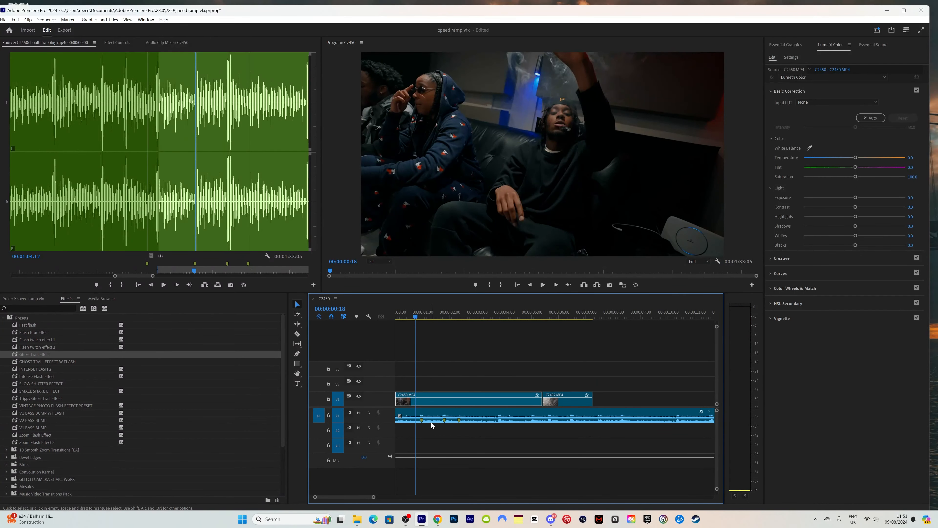
click(541, 285)
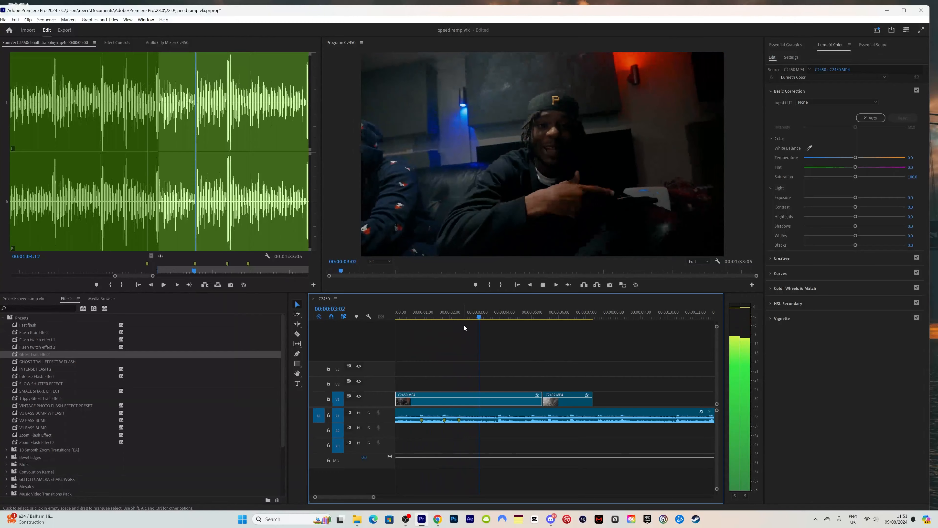
click(451, 316)
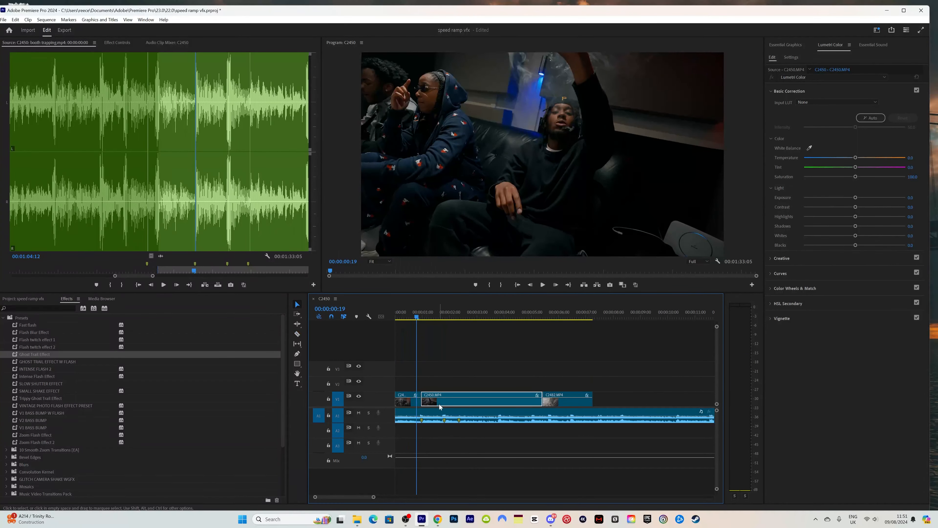
Set the section after the cut to 40% speed via Speed/Duration and preview the slow motion.
right_click(440, 408)
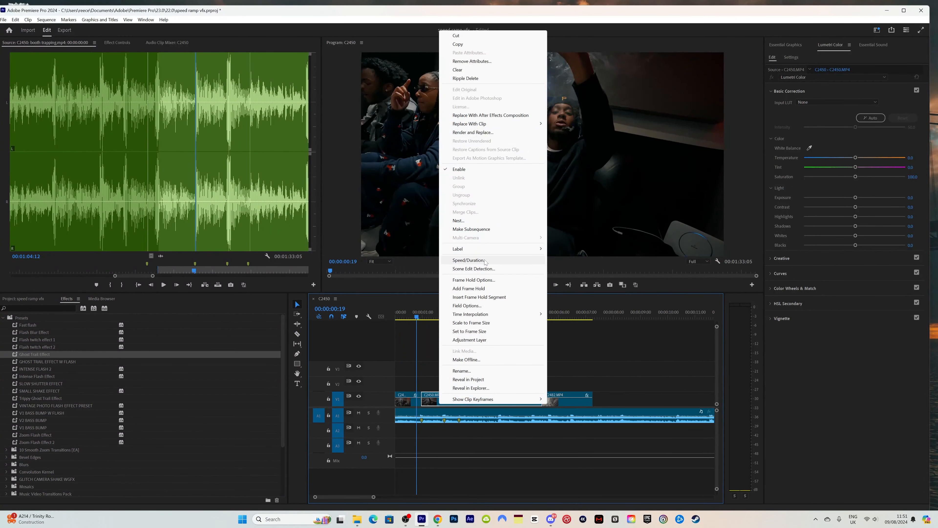
click(469, 259)
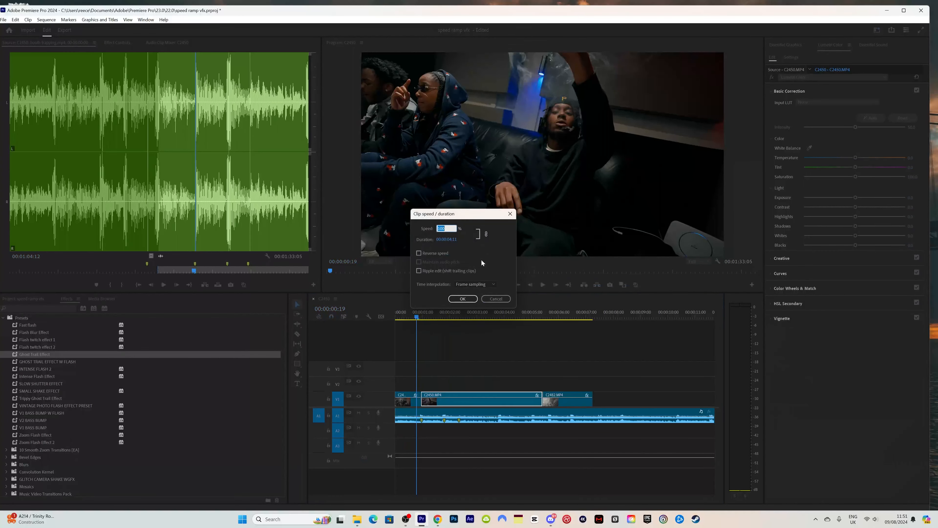
text(40)
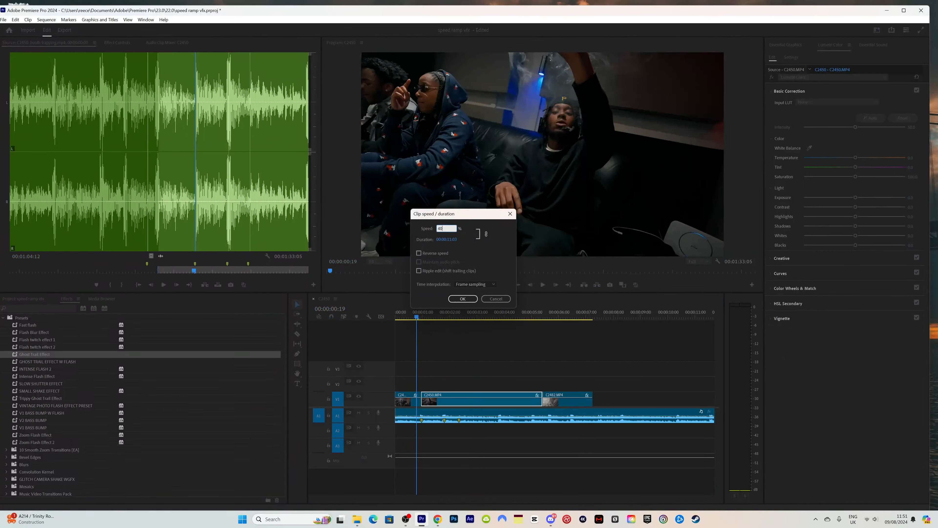
click(462, 299)
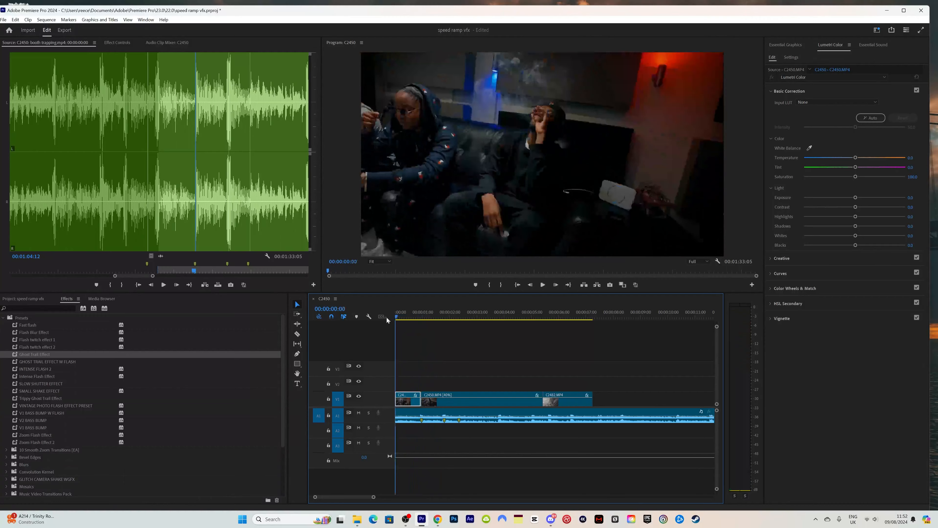
click(440, 311)
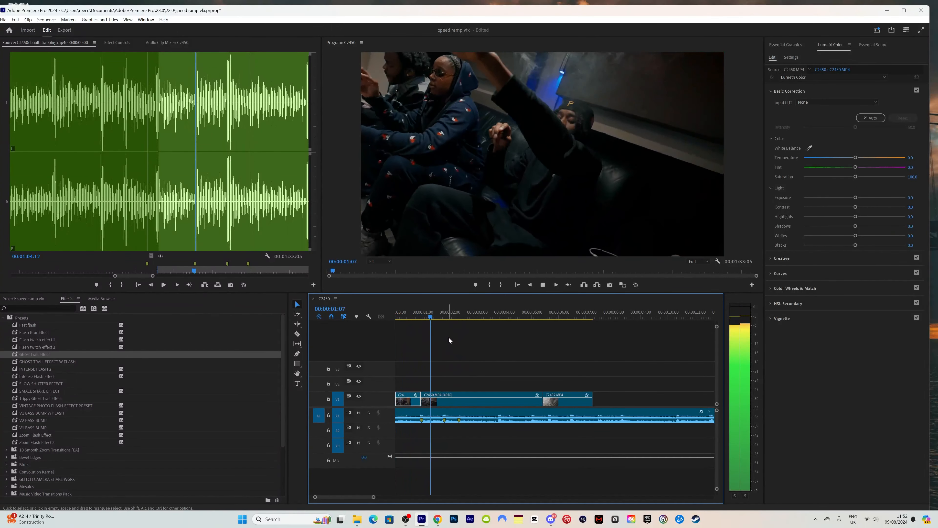
Cut the 40% clip again, retime the new section and close the gap before C2452.MP4.
click(446, 317)
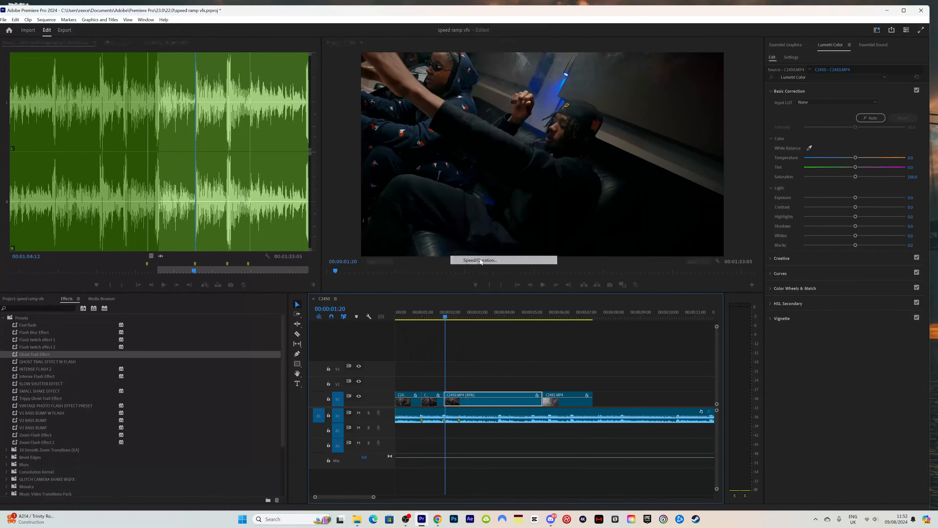
click(478, 259)
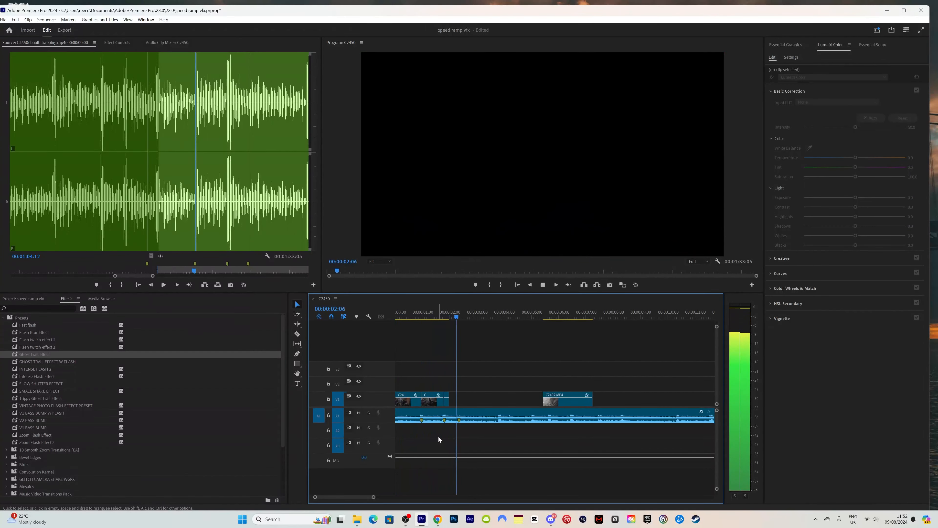
drag(456, 398, 466, 398)
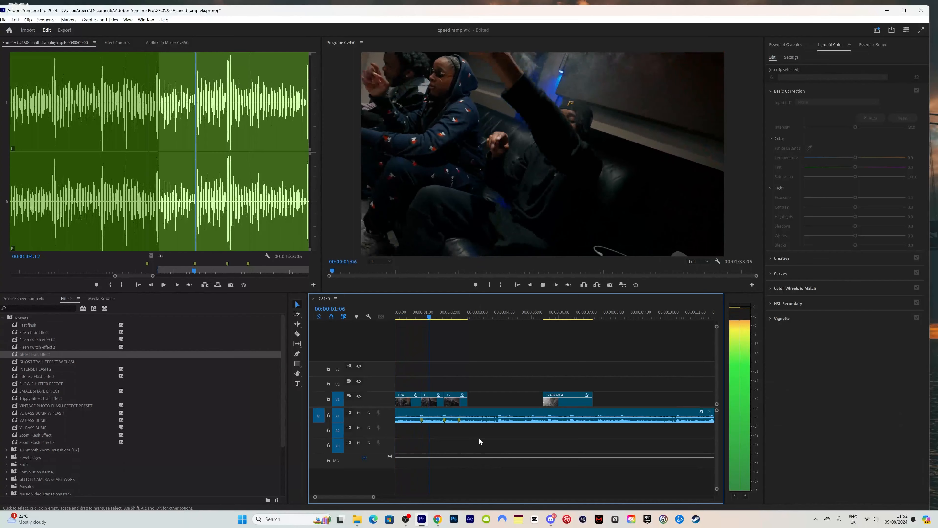
click(480, 312)
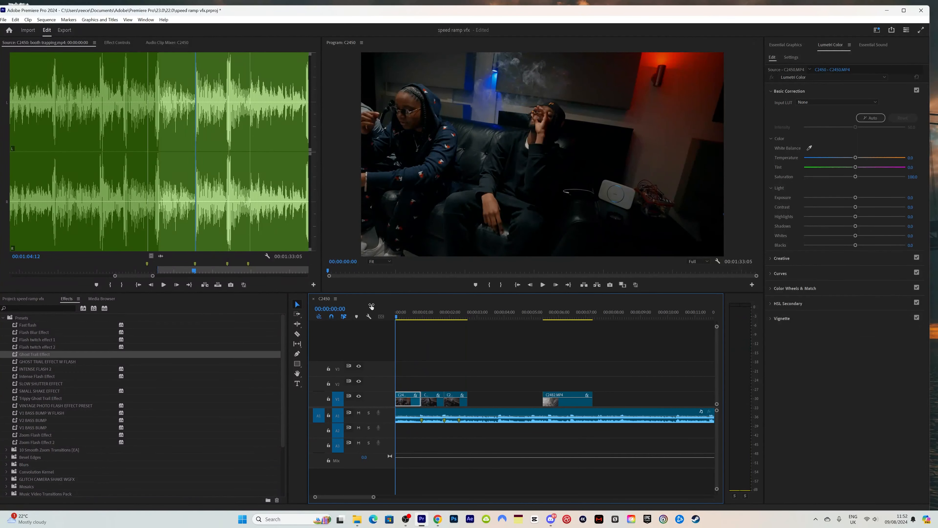
mouse_move(371, 307)
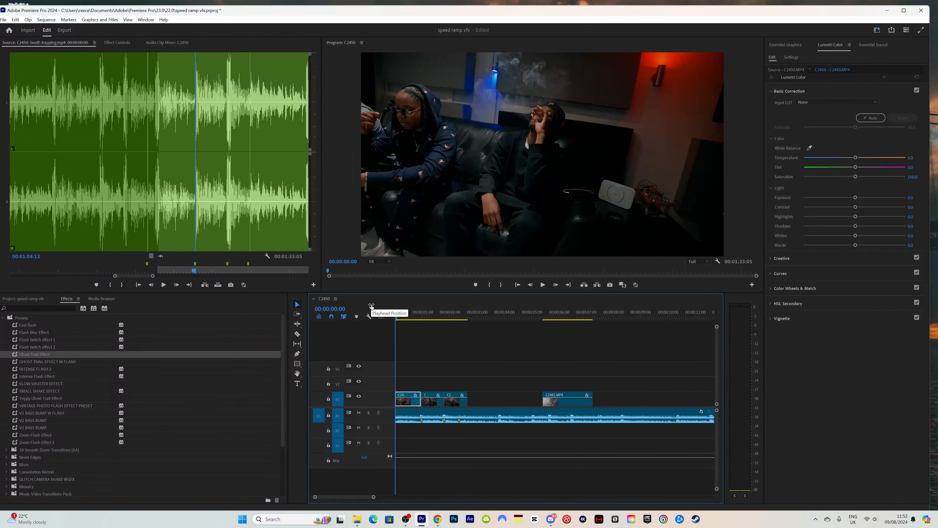
click(463, 312)
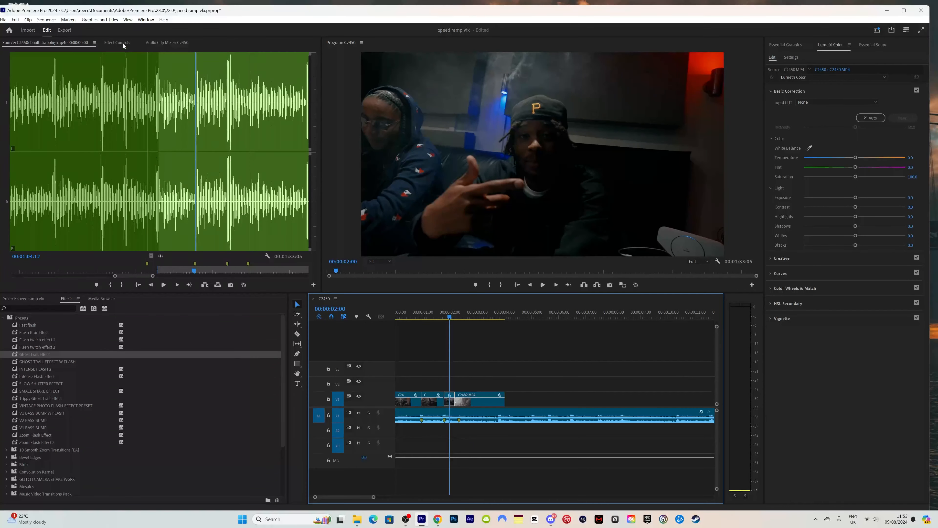
Show the clip's Effect Controls with Motion, Opacity and Time Remapping, then scrub the timeline.
click(118, 42)
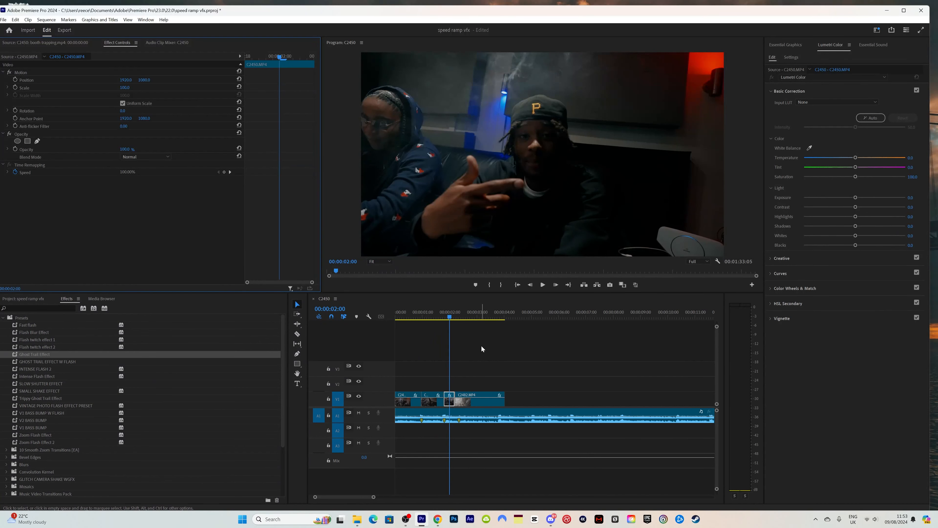
mouse_move(464, 408)
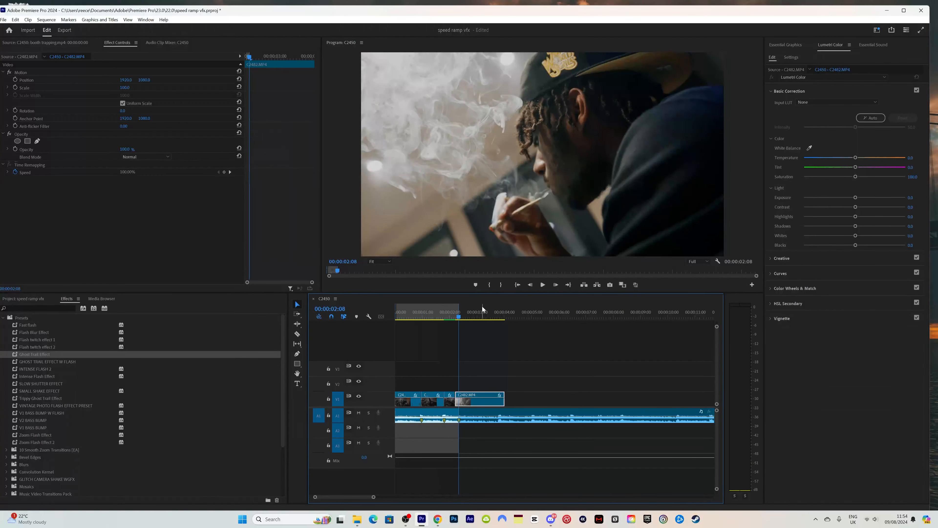
click(395, 312)
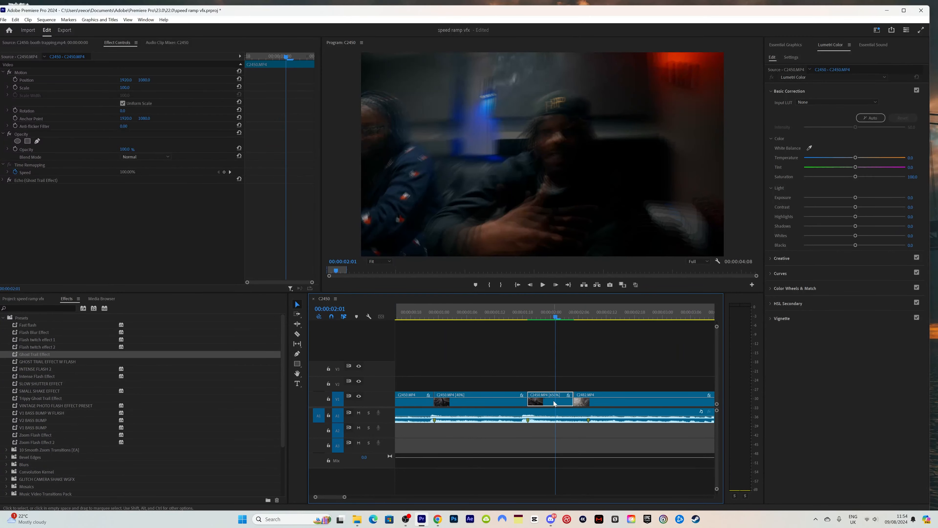
Retime the echo-trailed section through its Speed/Duration settings.
right_click(552, 403)
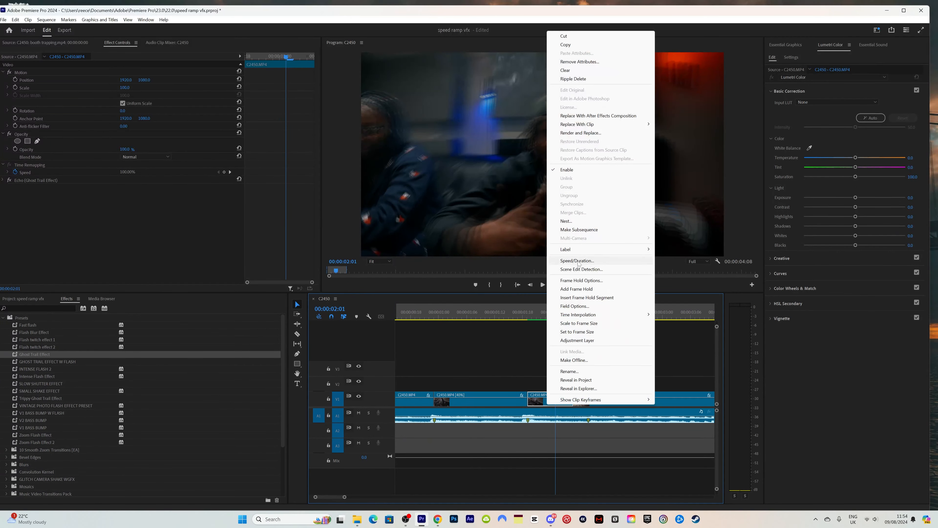
click(577, 260)
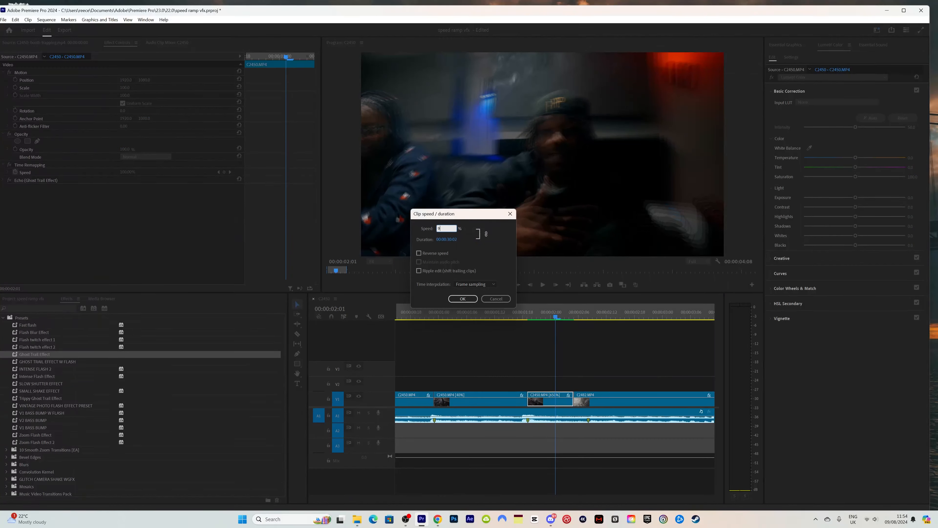
click(462, 299)
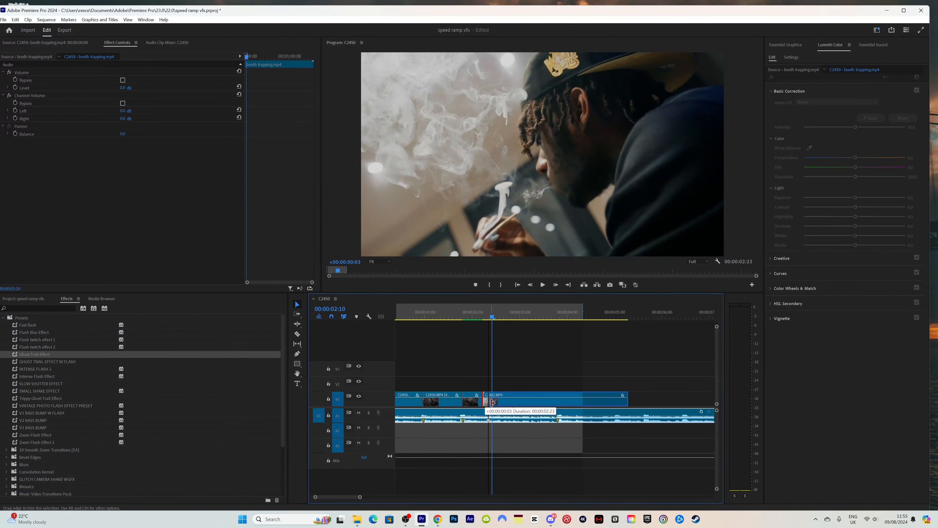
Slow the smoke close-up clip to 40% and split it with the Razor tool.
click(548, 400)
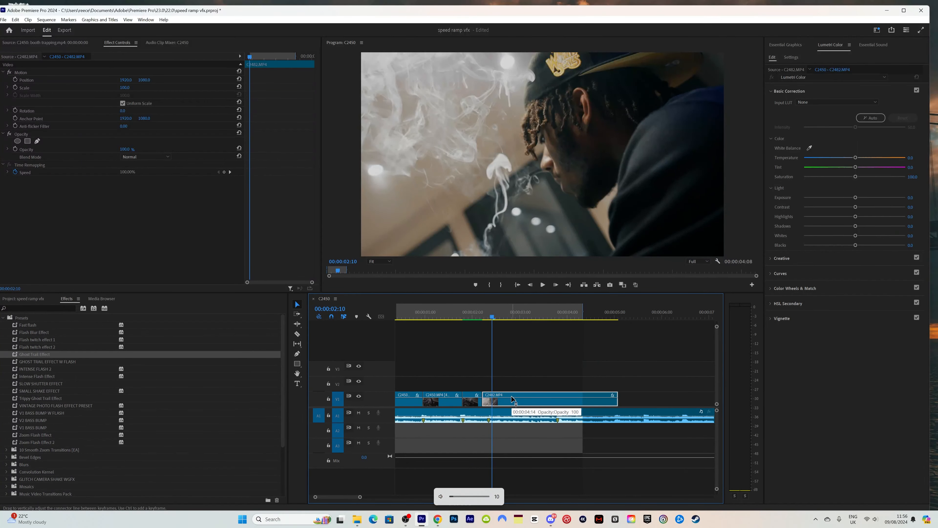
right_click(512, 400)
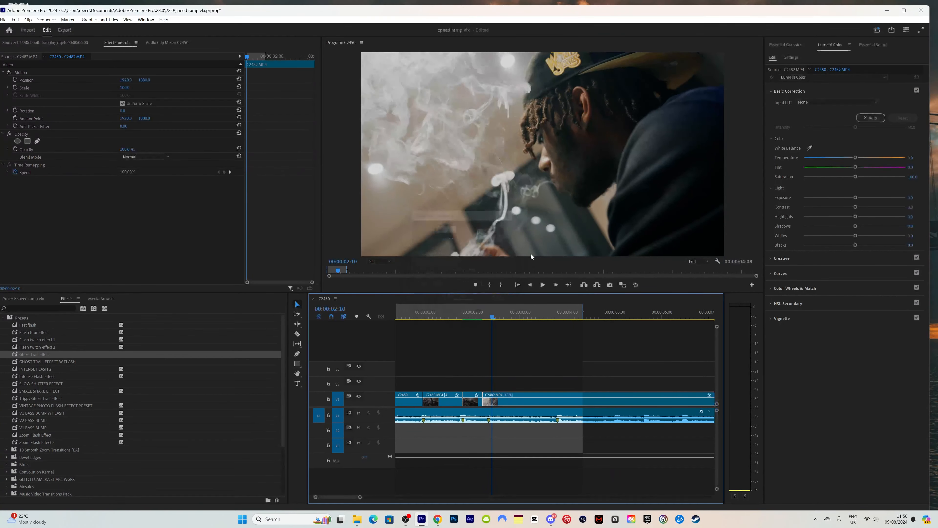
click(541, 285)
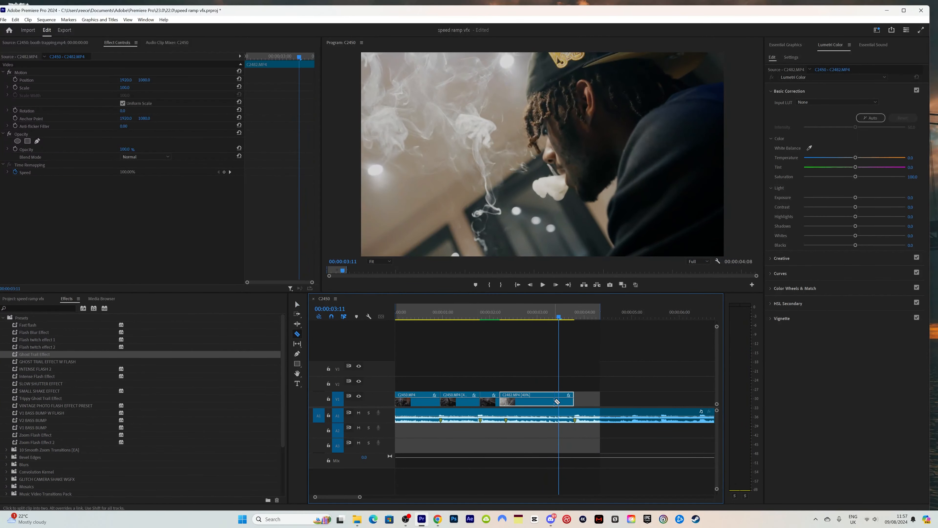
right_click(534, 401)
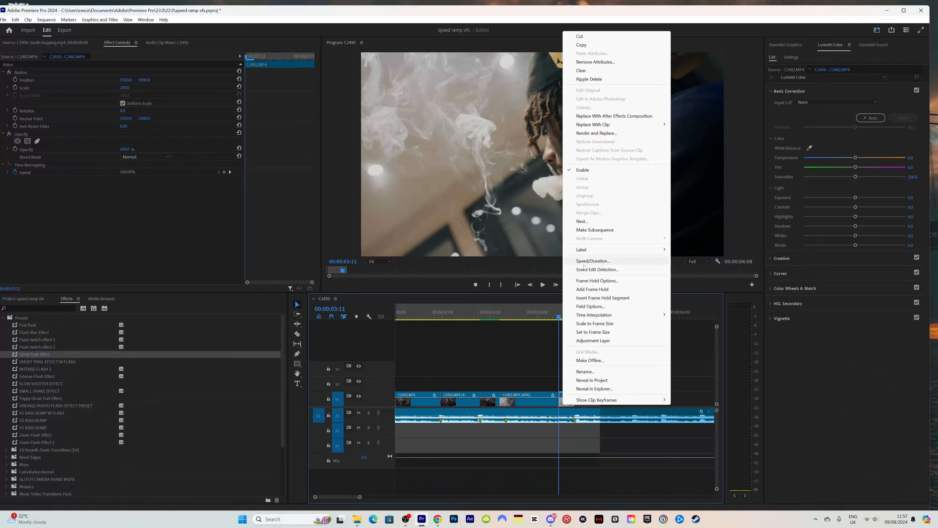
click(593, 261)
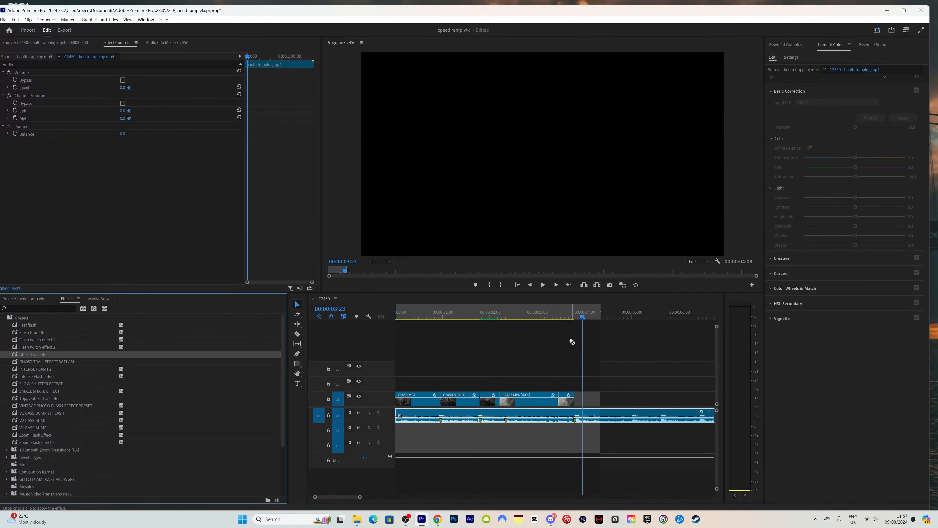
Give the final smoke-clip piece its own speed via Speed/Duration.
right_click(572, 341)
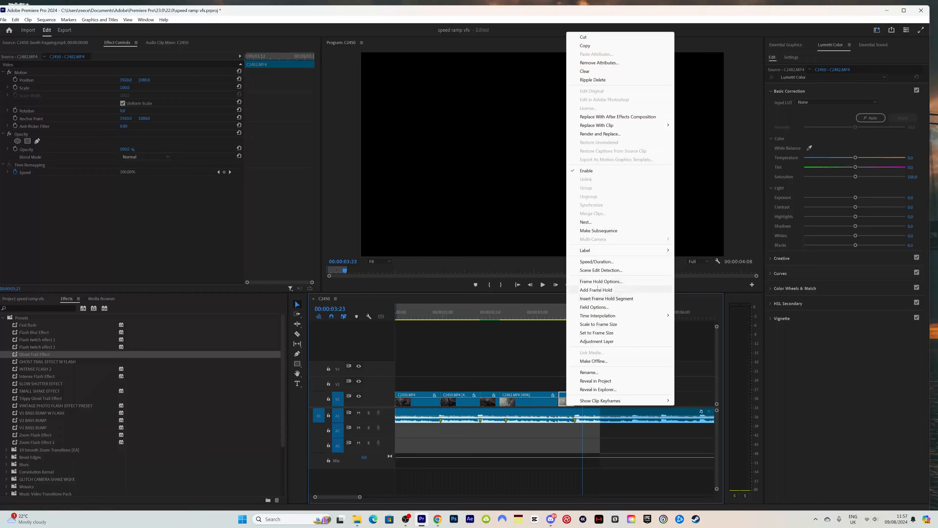
click(595, 261)
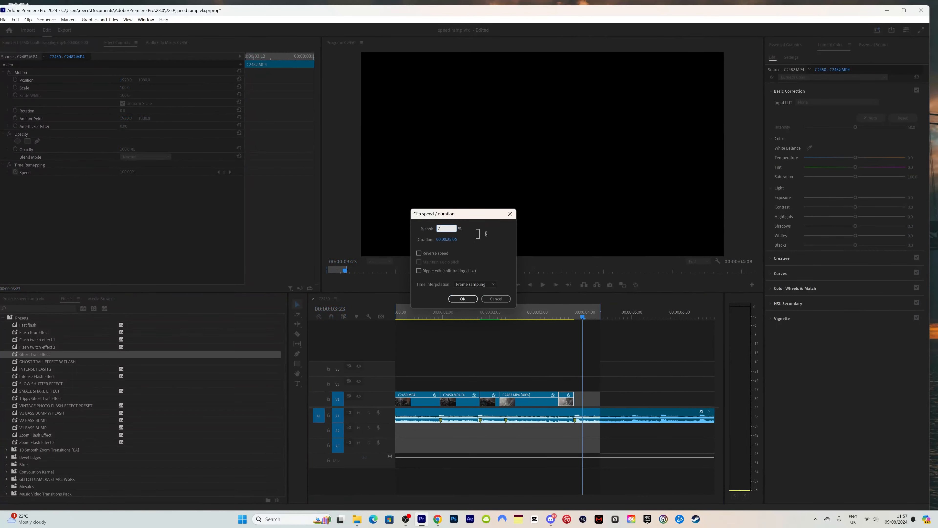
click(462, 299)
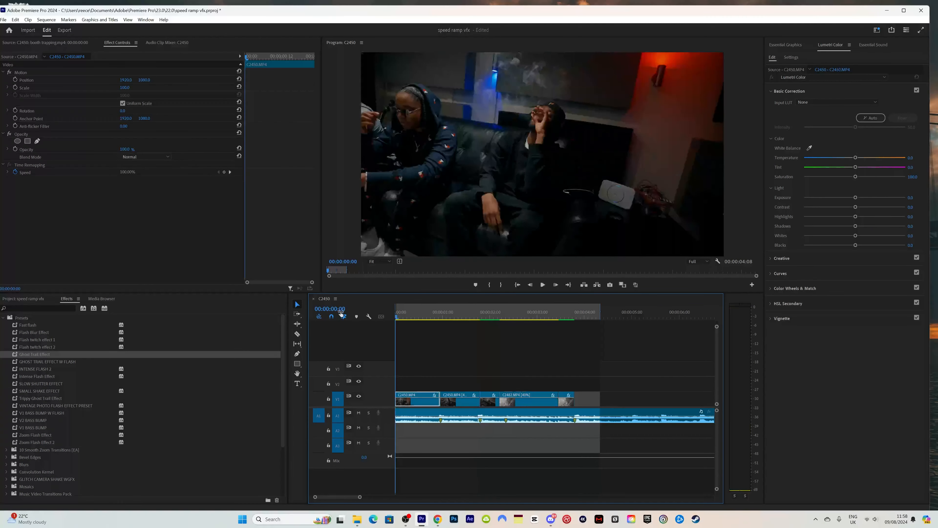
click(541, 284)
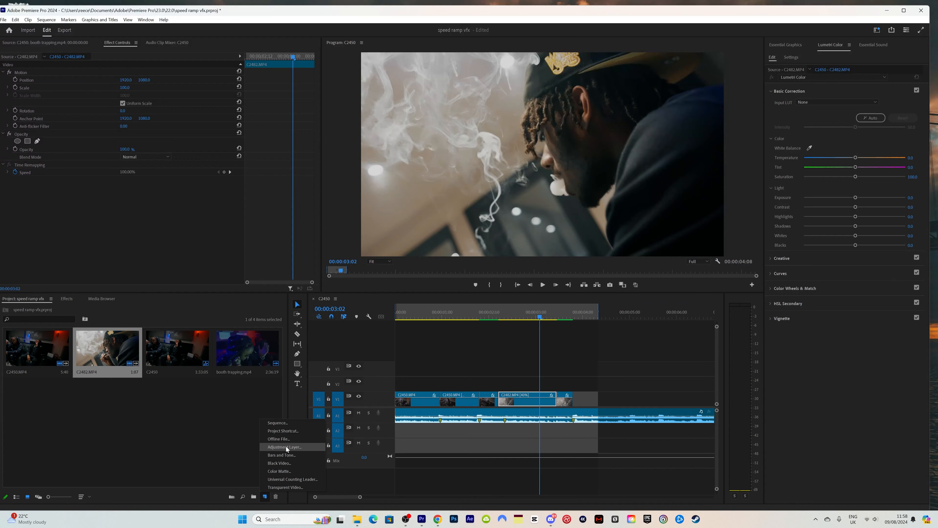
Add an adjustment layer on V2 above the cuts with the Intense Flash Effect preset and preview it.
click(285, 447)
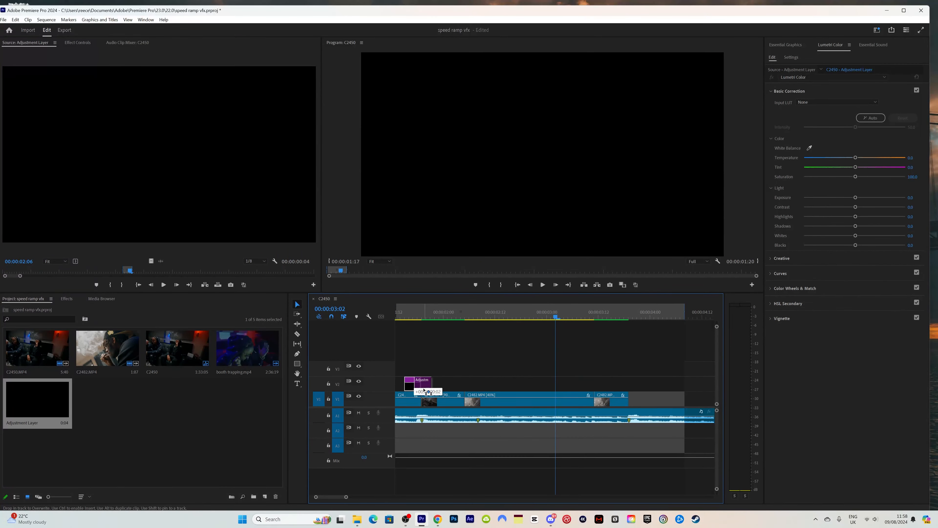
drag(419, 382, 469, 382)
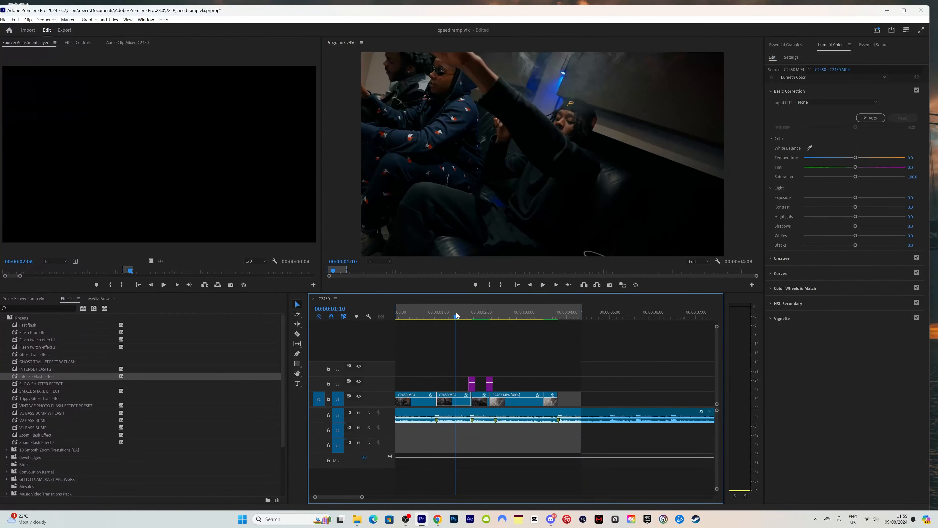
click(463, 311)
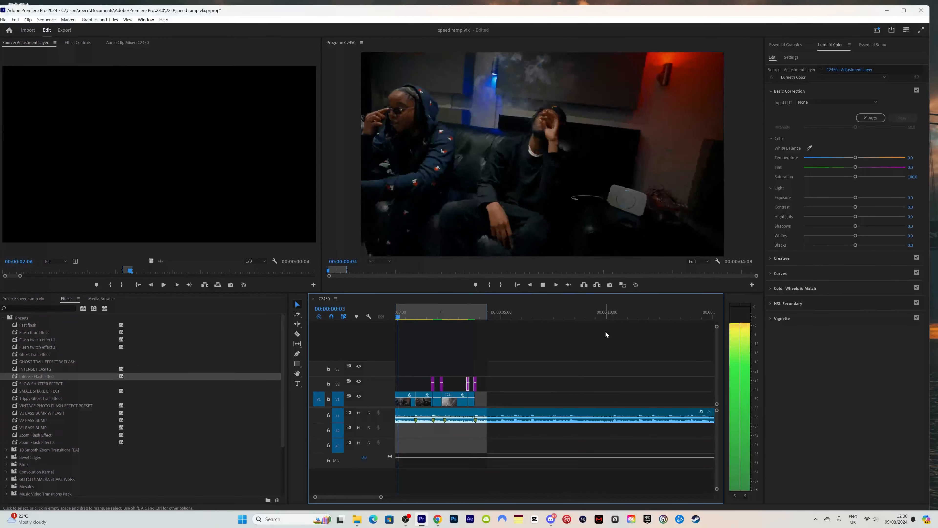
click(441, 312)
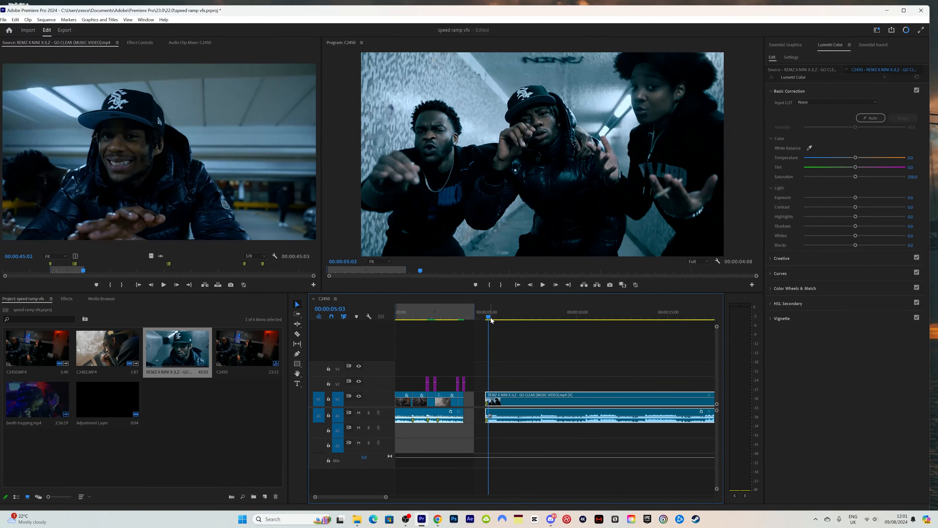
Place the REMZ music video clip on the timeline after the speed-ramped section.
click(542, 284)
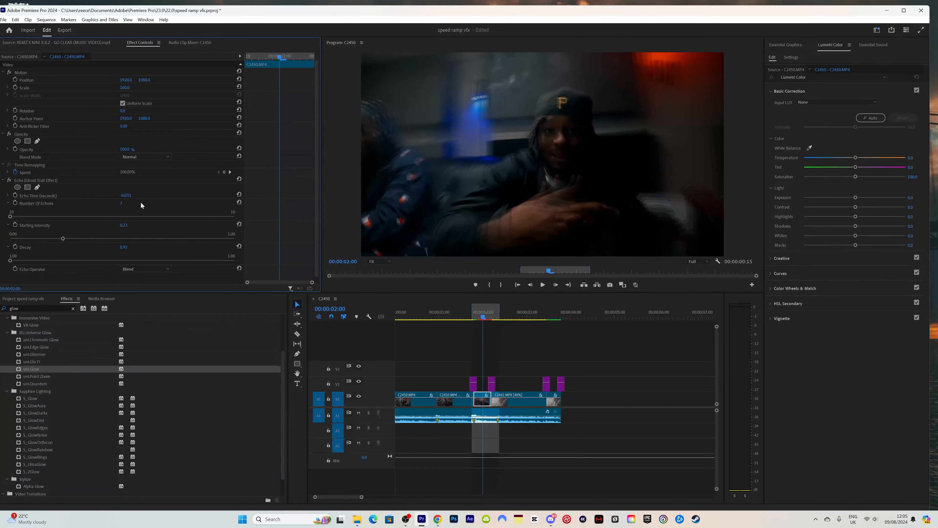
Raise the Echo (Ghost Trail Effect) Starting Intensity for heavier, more visible trails.
drag(62, 238, 118, 238)
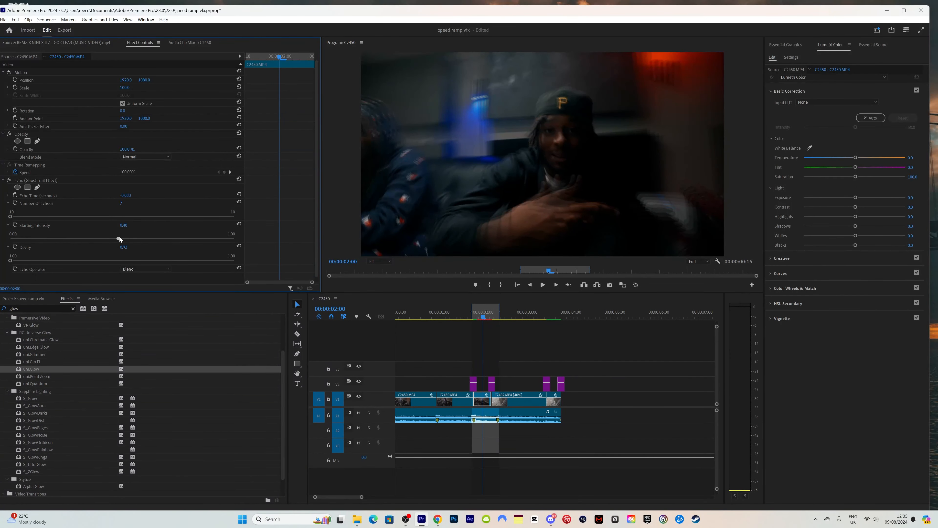
drag(118, 239, 144, 237)
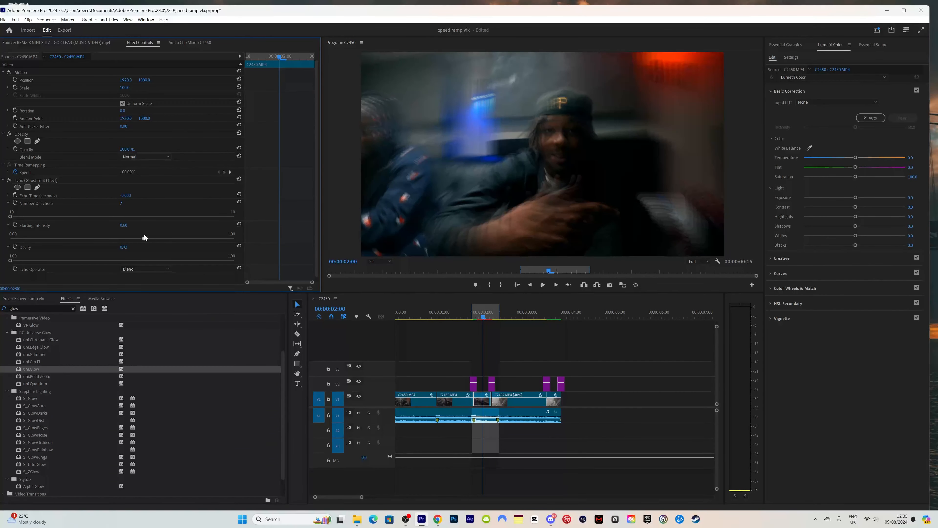
drag(125, 234, 190, 234)
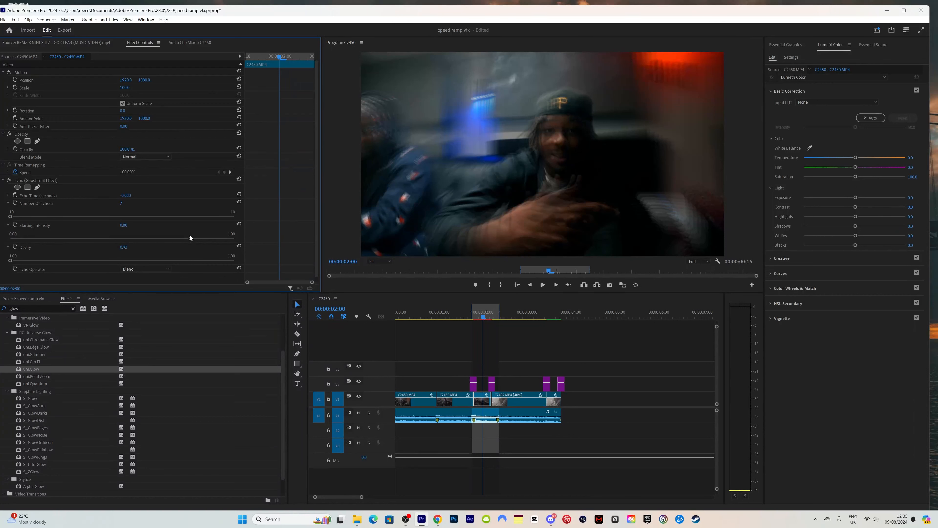